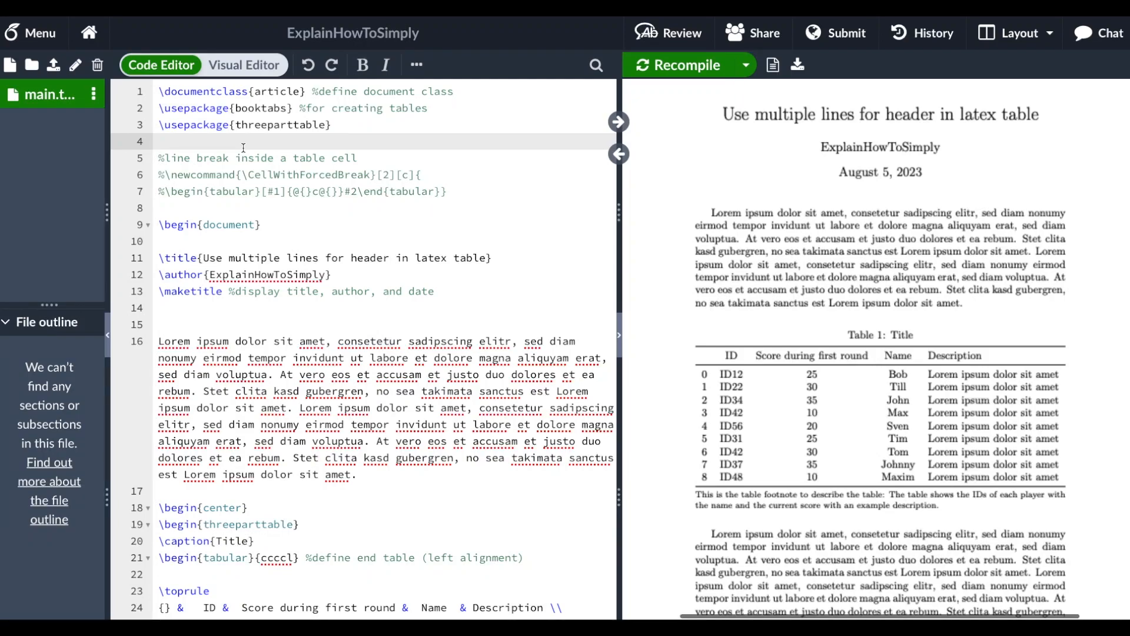
Step: Uncomment line 6, the first line of the \CellWithForcedBreak \newcommand definition
click(159, 140)
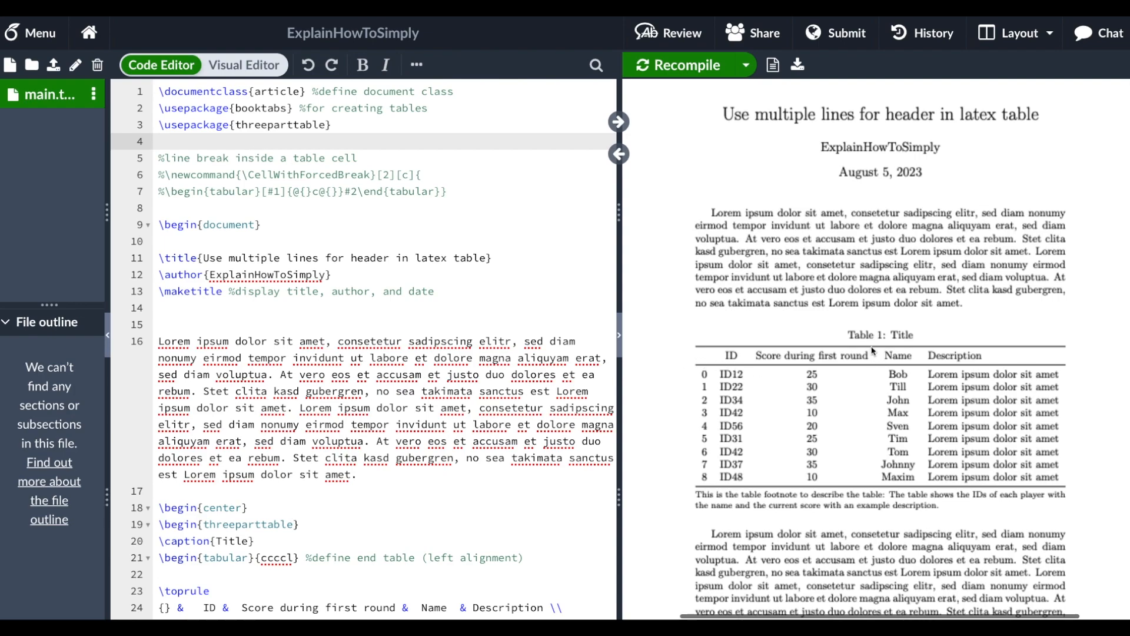
double_click(814, 356)
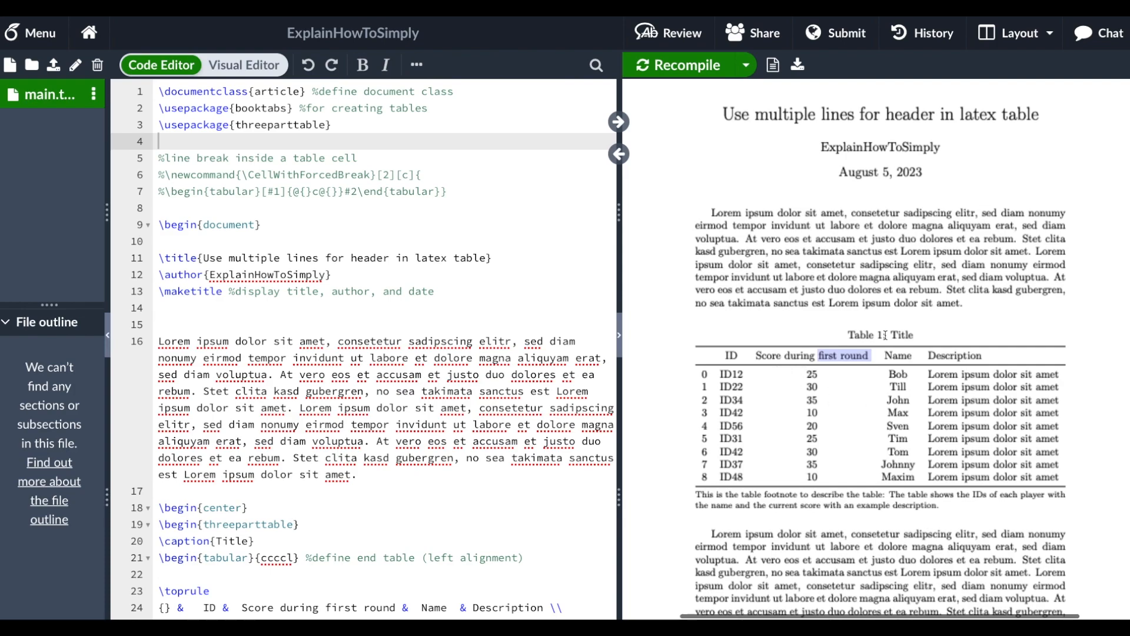
mouse_move(807, 371)
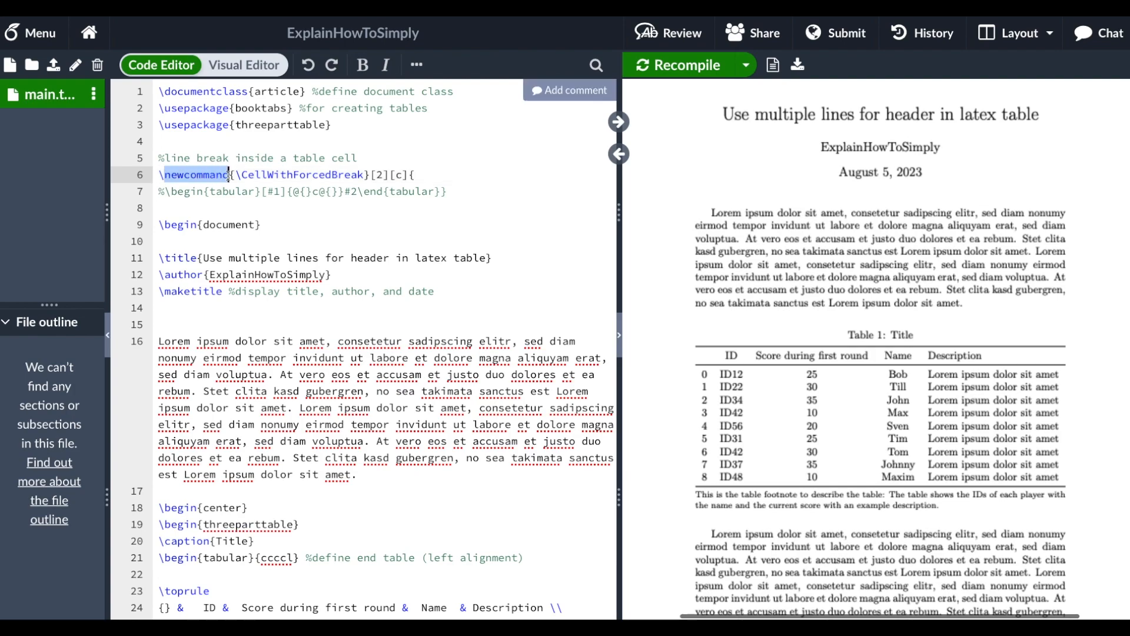
Step: Remove the % before \begin{tabular} on line 7 so the full definition is active
double_click(303, 175)
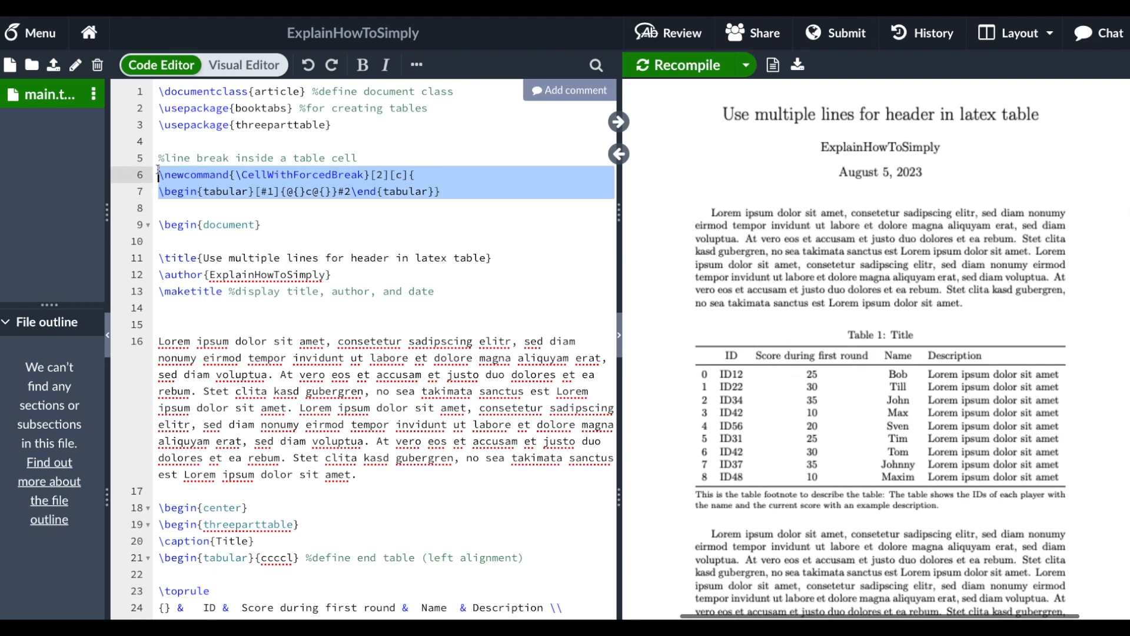
click(181, 208)
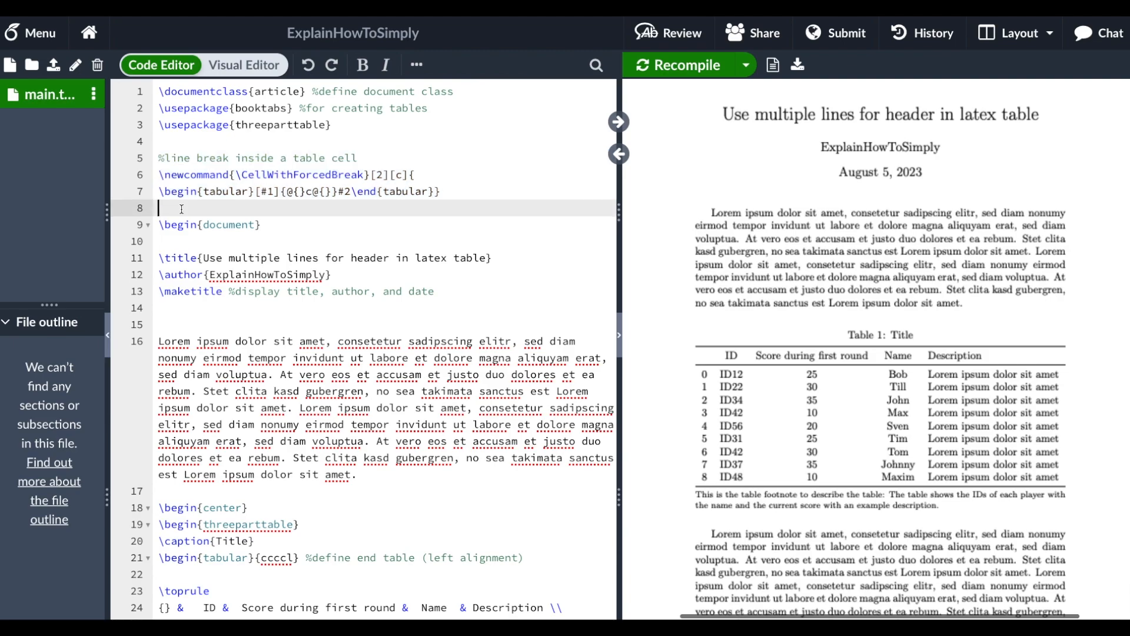
Step: Comment out the plain header row (line 24) and uncomment the \CellWithForcedBreak header row (line 25)
scroll(down, 3)
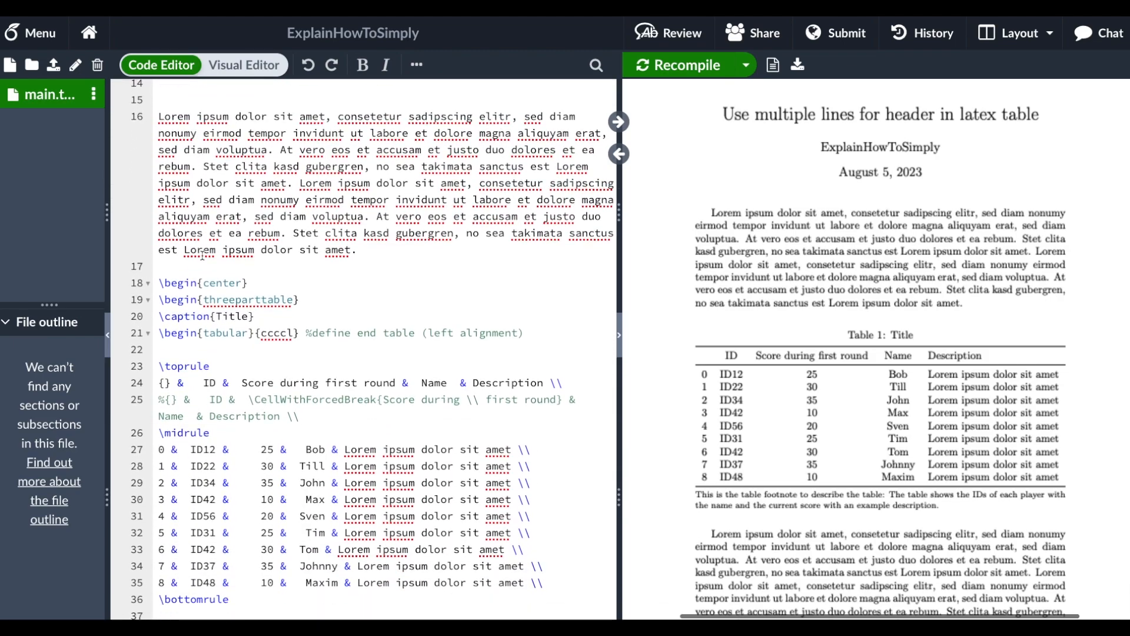
scroll(down, 3)
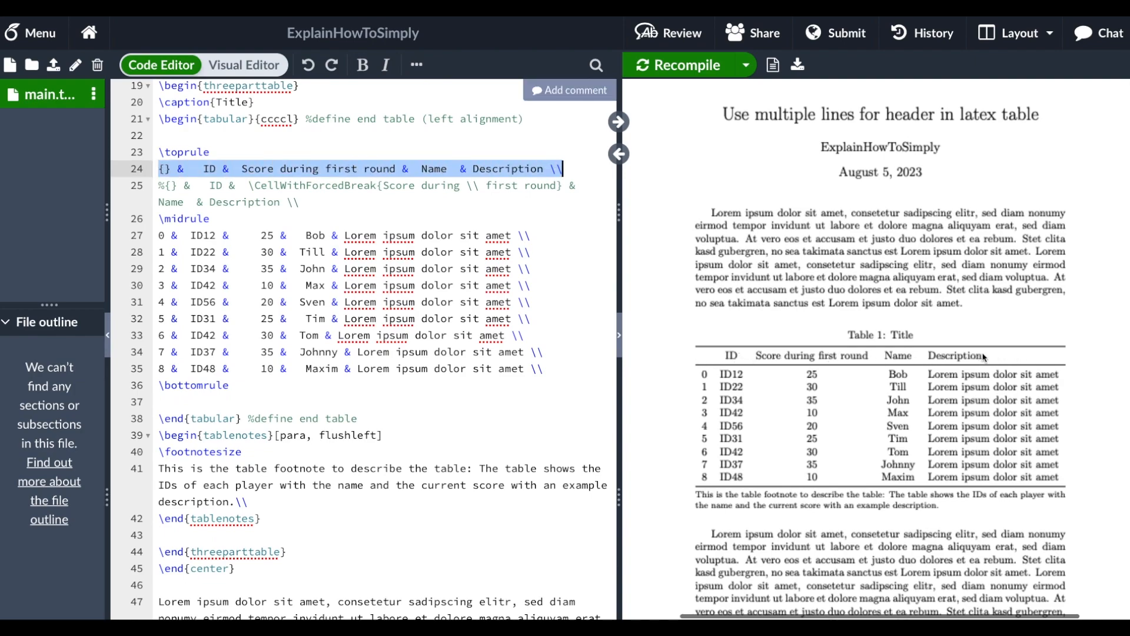
mouse_move(758, 357)
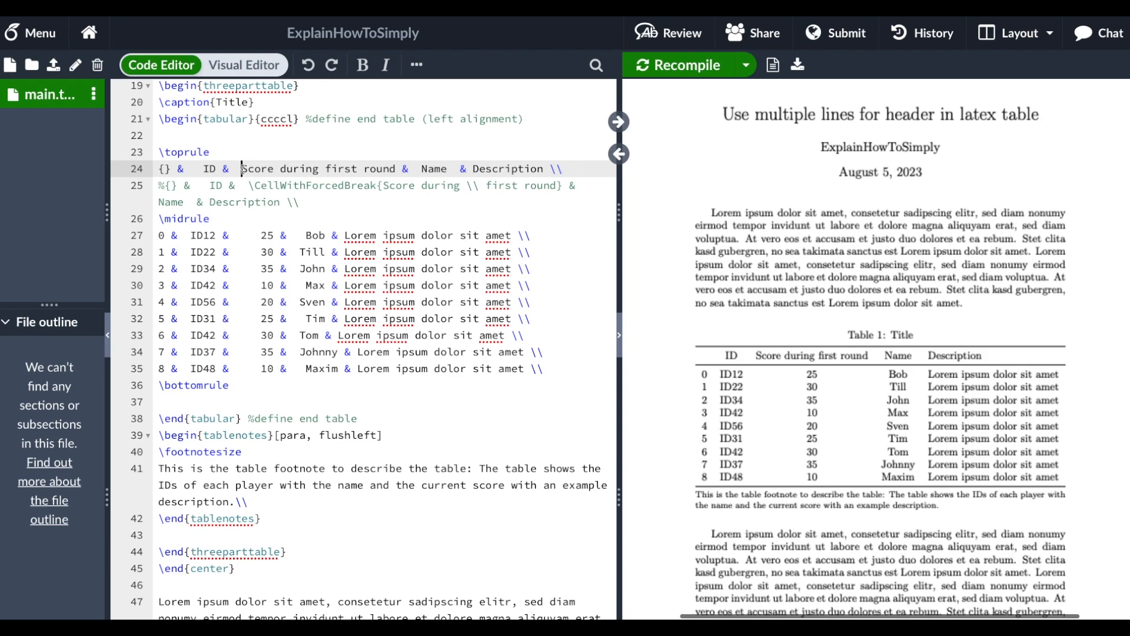
double_click(319, 169)
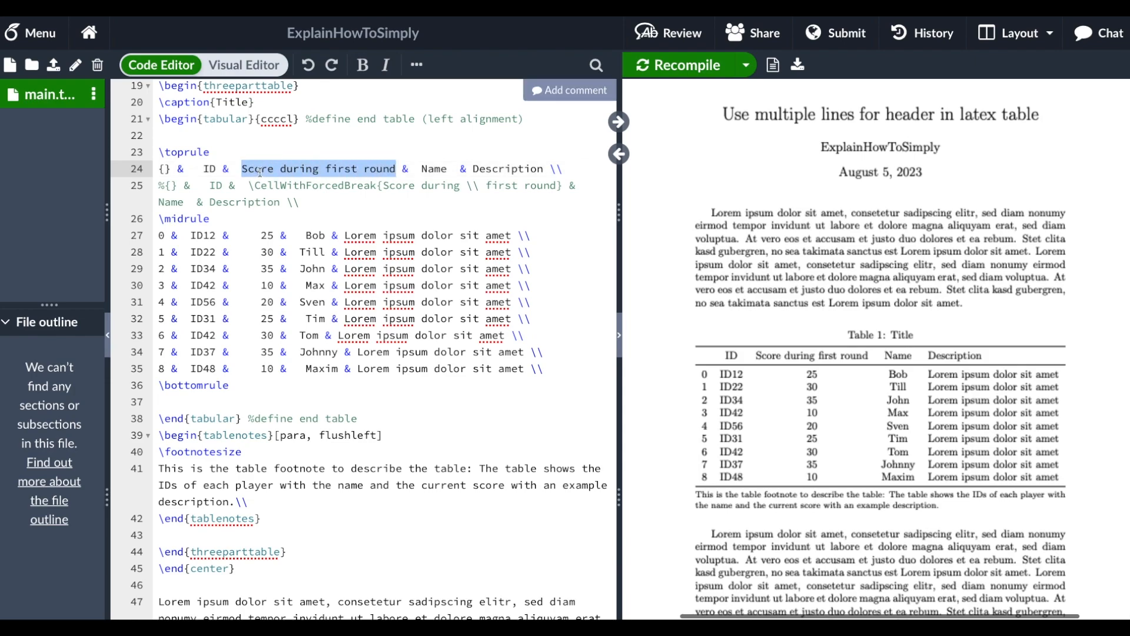
double_click(313, 185)
text(%)
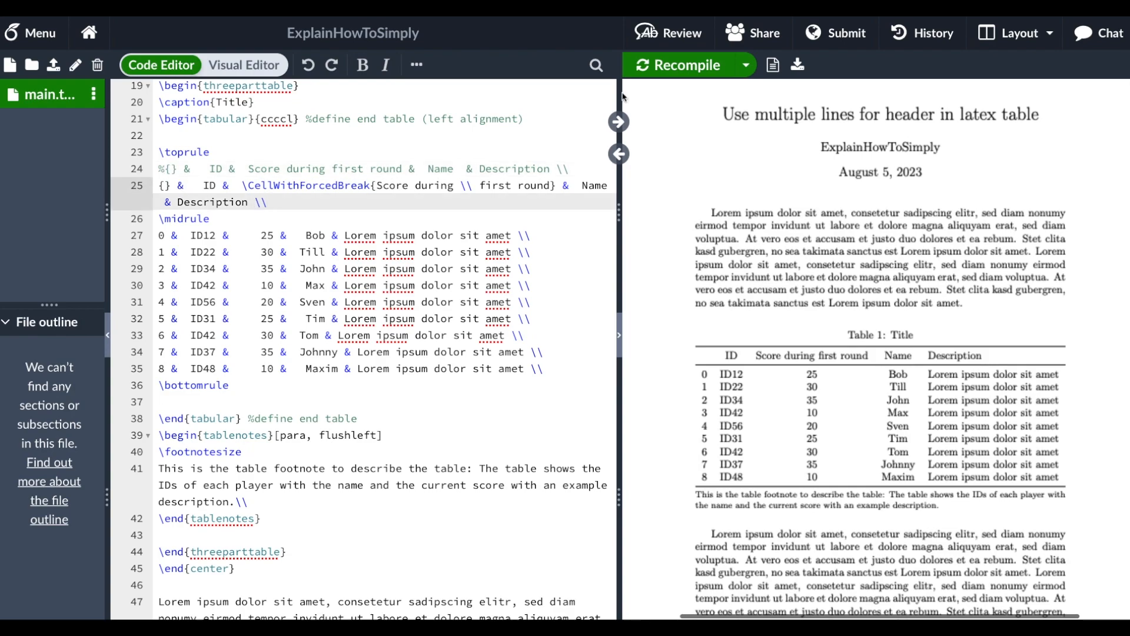
Step: Recompile so the 'Score during first round' header shows on two lines, checking its \\ and braces
click(685, 64)
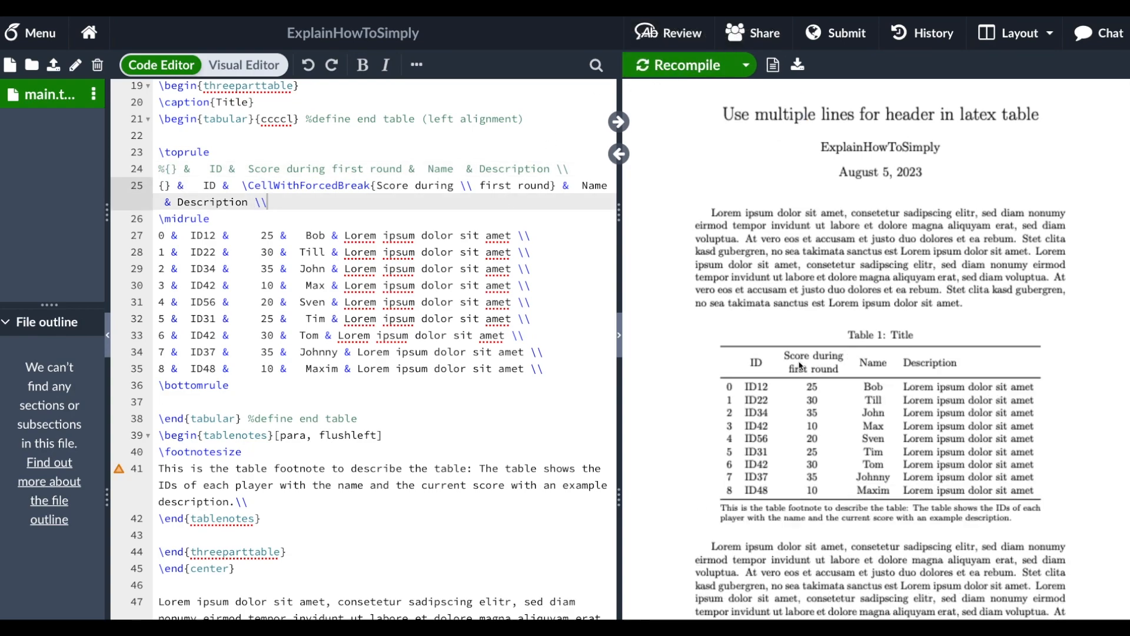
mouse_move(846, 364)
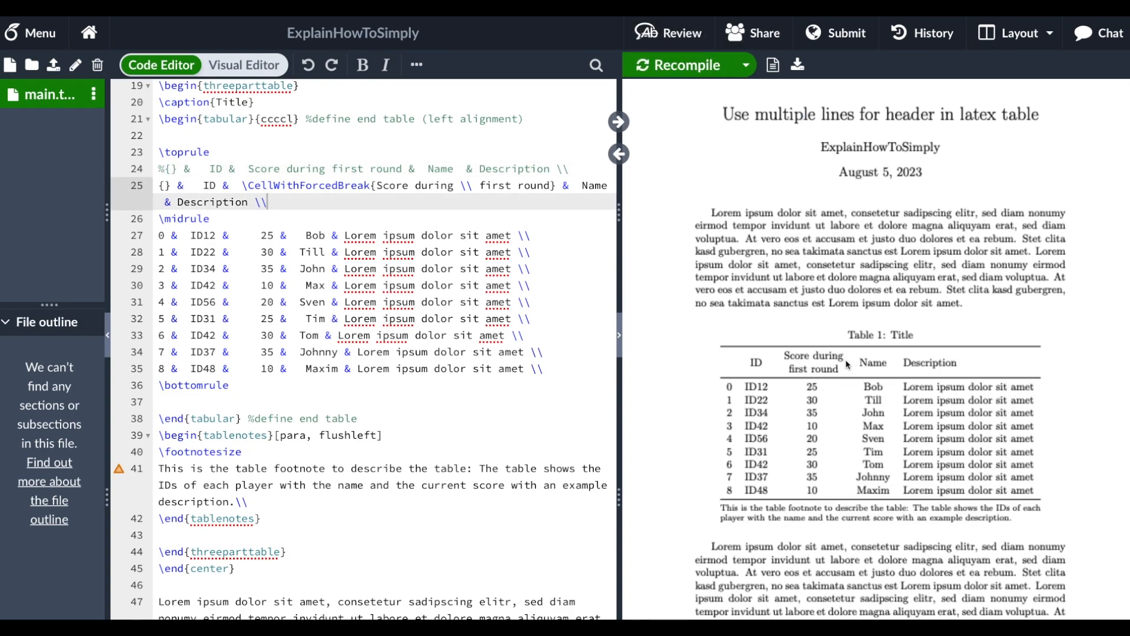
mouse_move(537, 225)
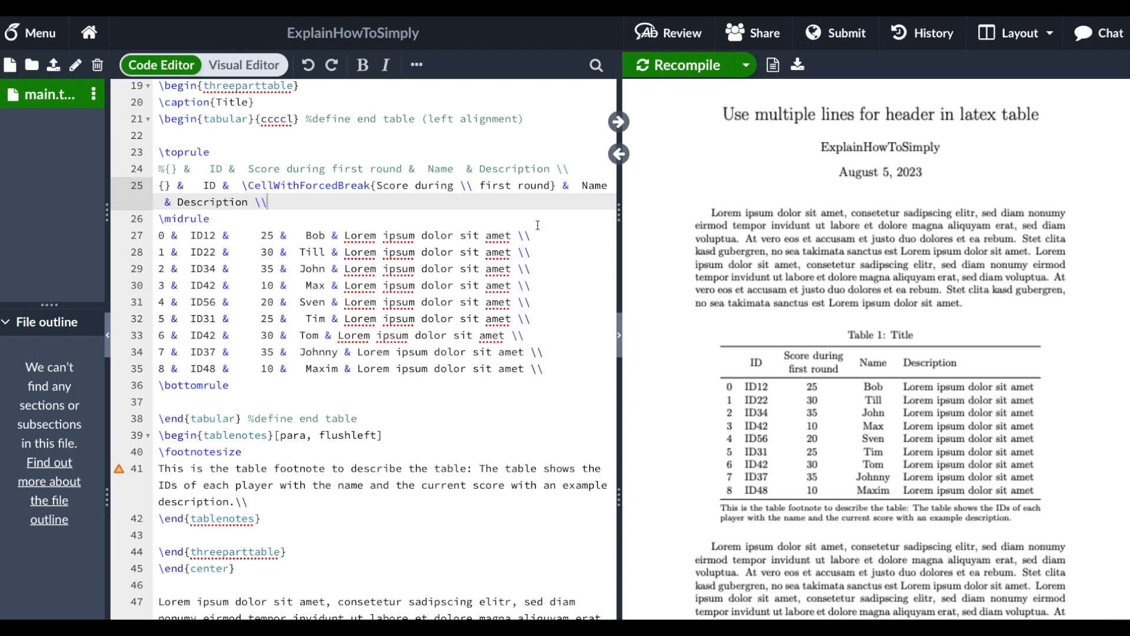
double_click(468, 189)
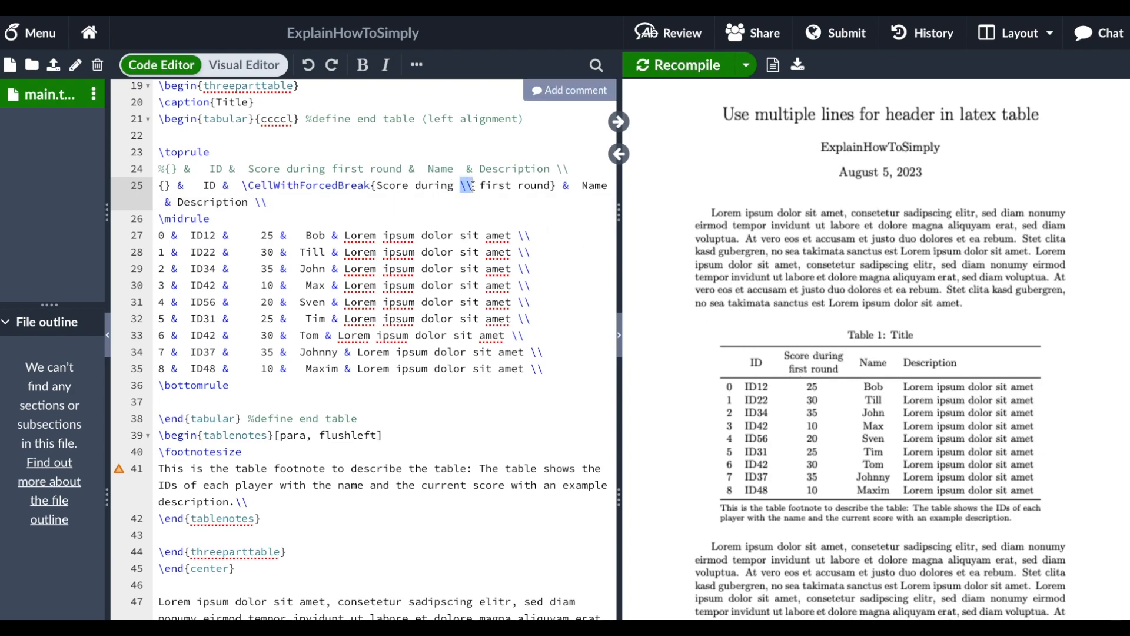
double_click(308, 188)
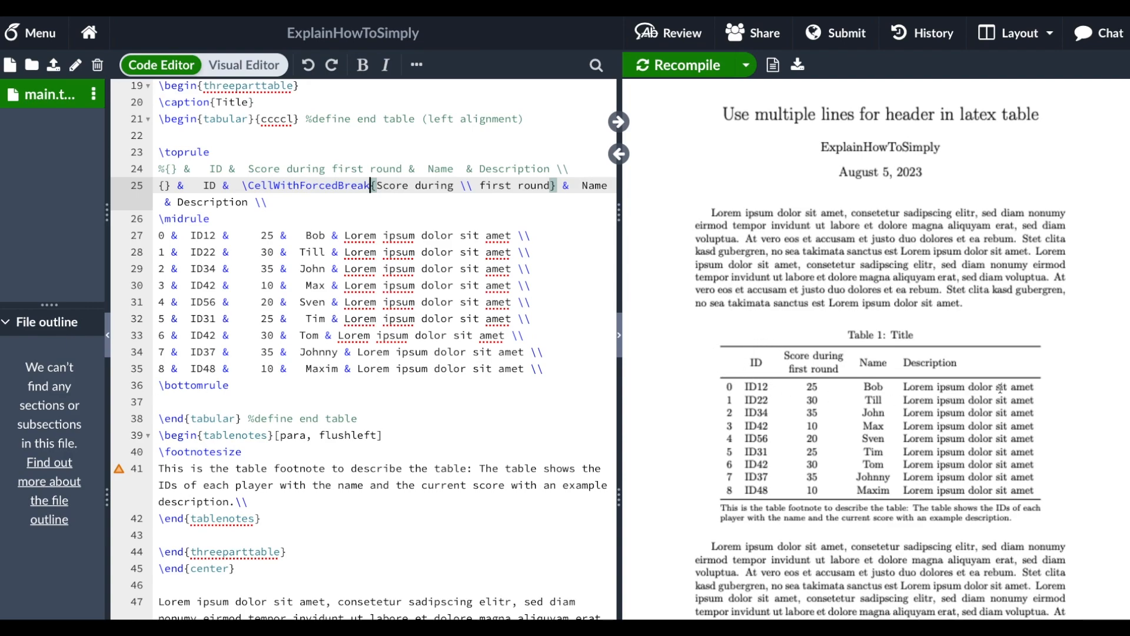
mouse_move(757, 358)
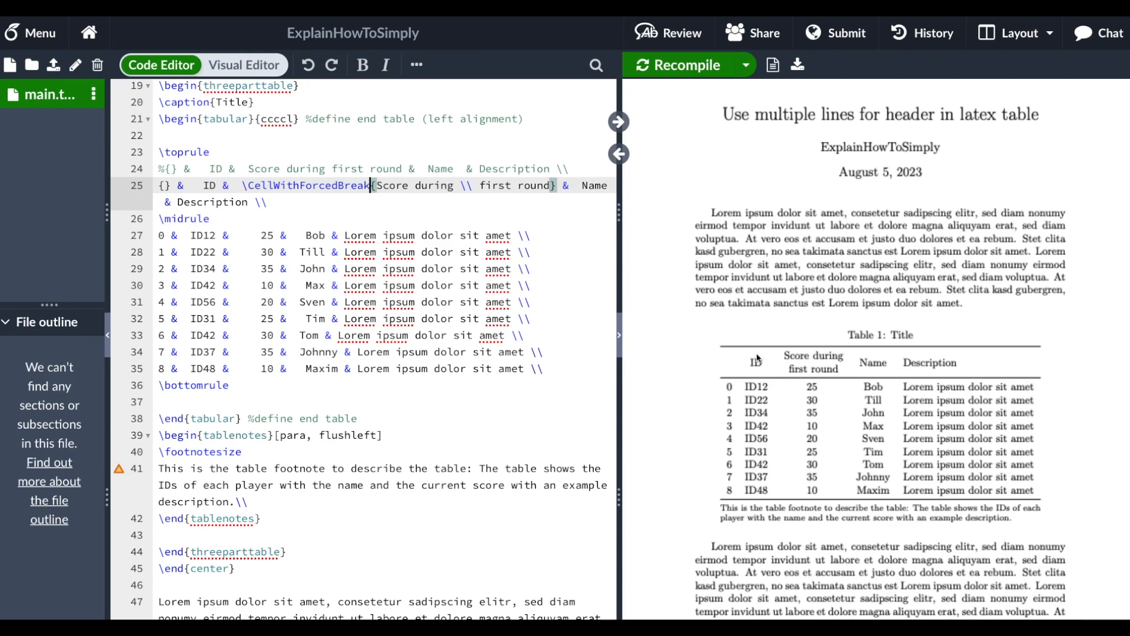